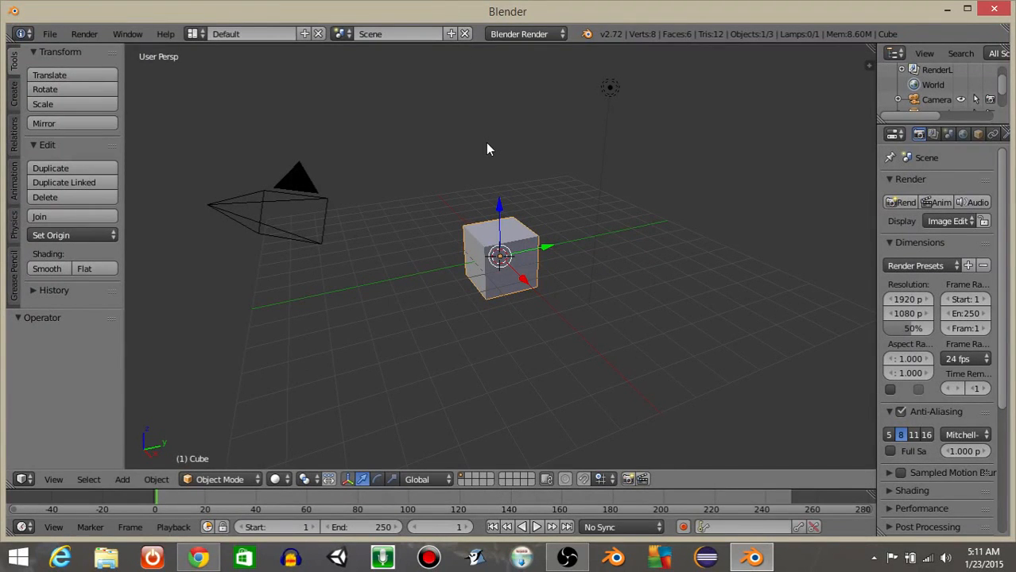
mouse_move(516, 247)
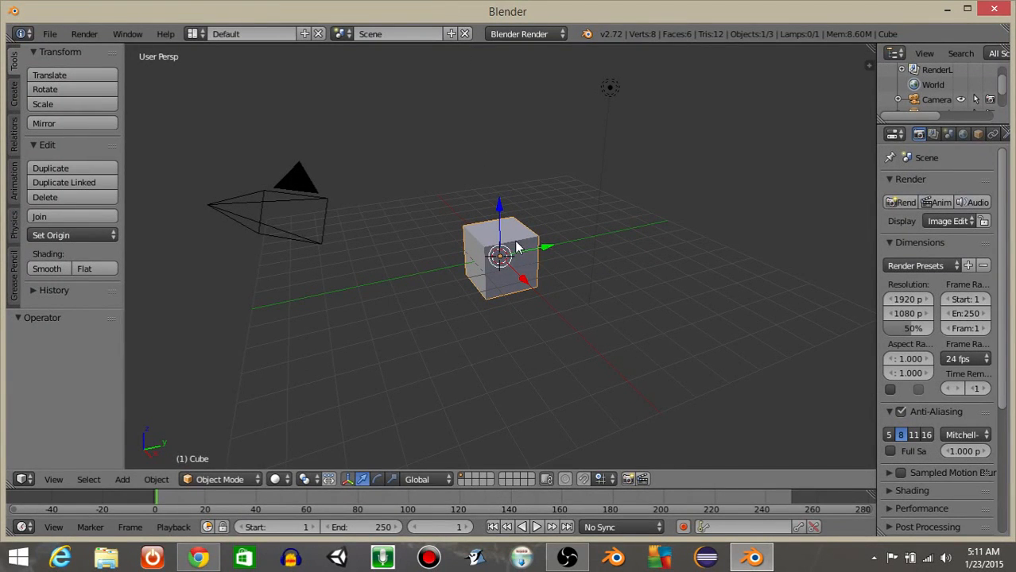
mouse_move(300, 337)
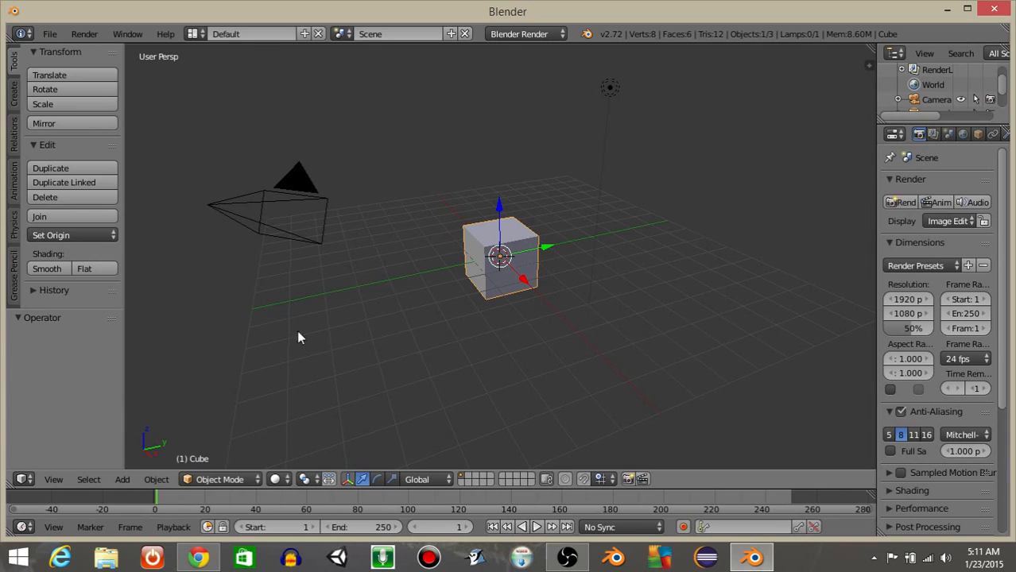
mouse_move(544, 385)
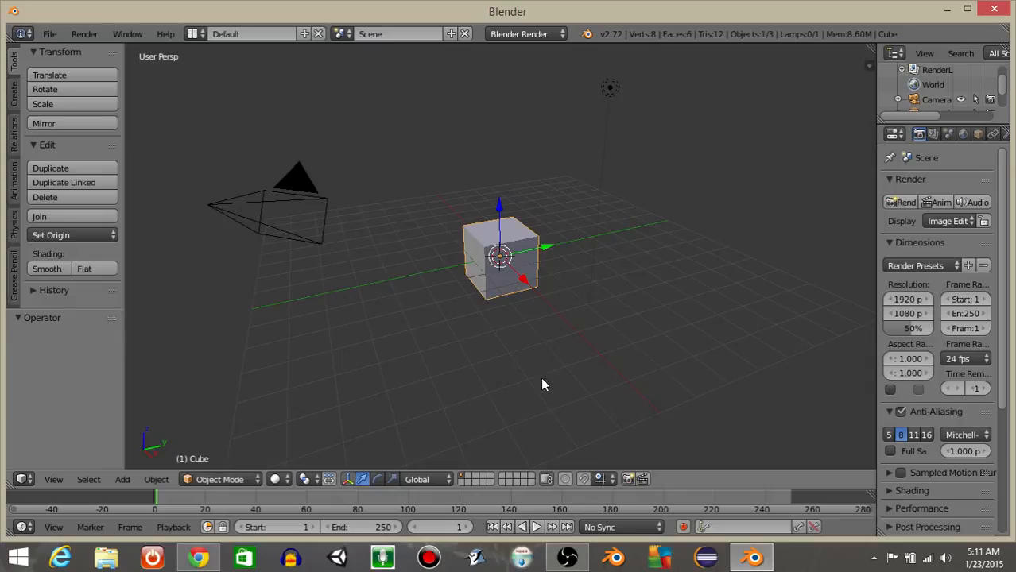
mouse_move(552, 259)
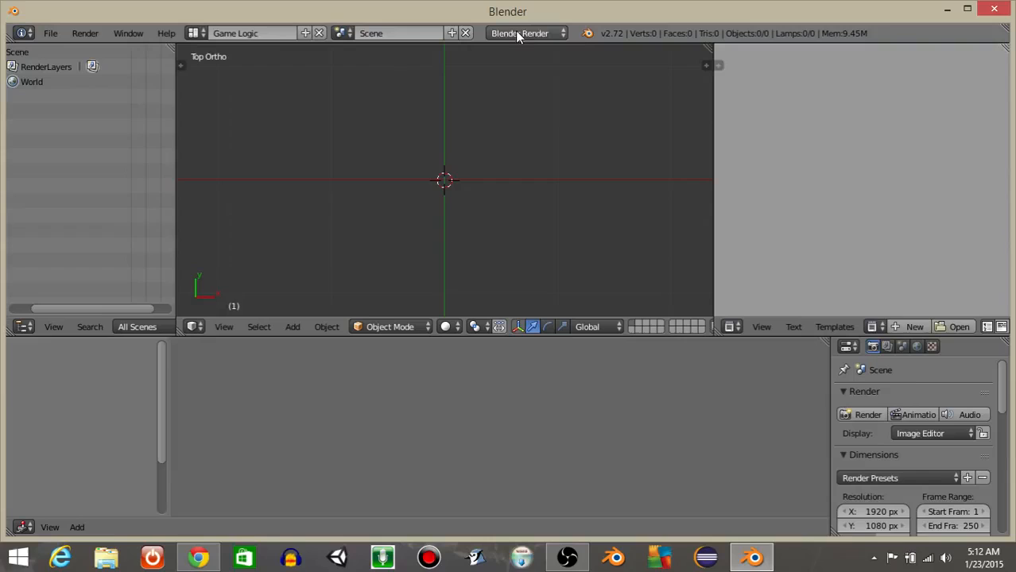
Set the render engine to Blender Game
left_click(524, 33)
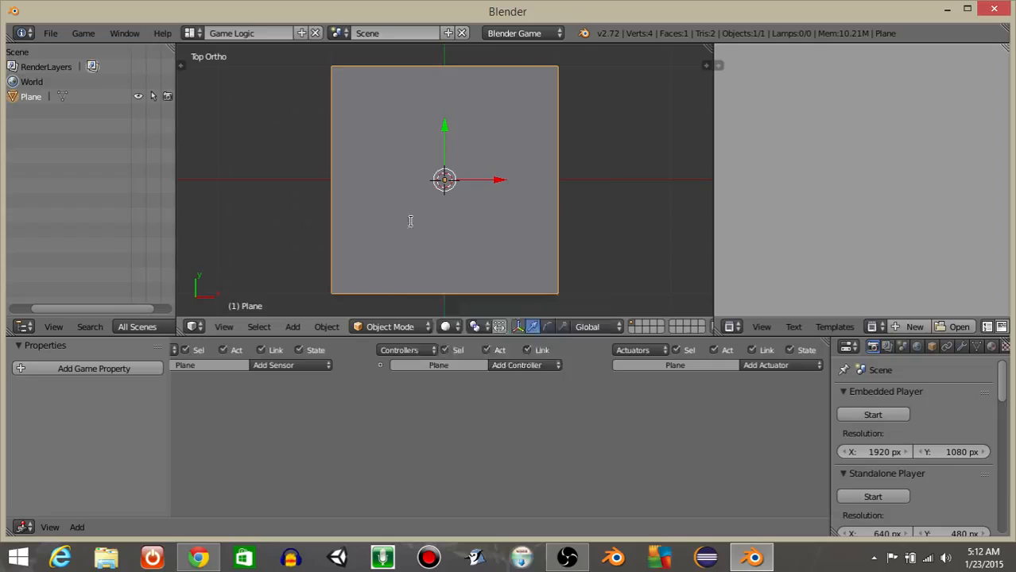
Add a torus with a blue diffuse colour and give the plane a red colour
left_click(292, 327)
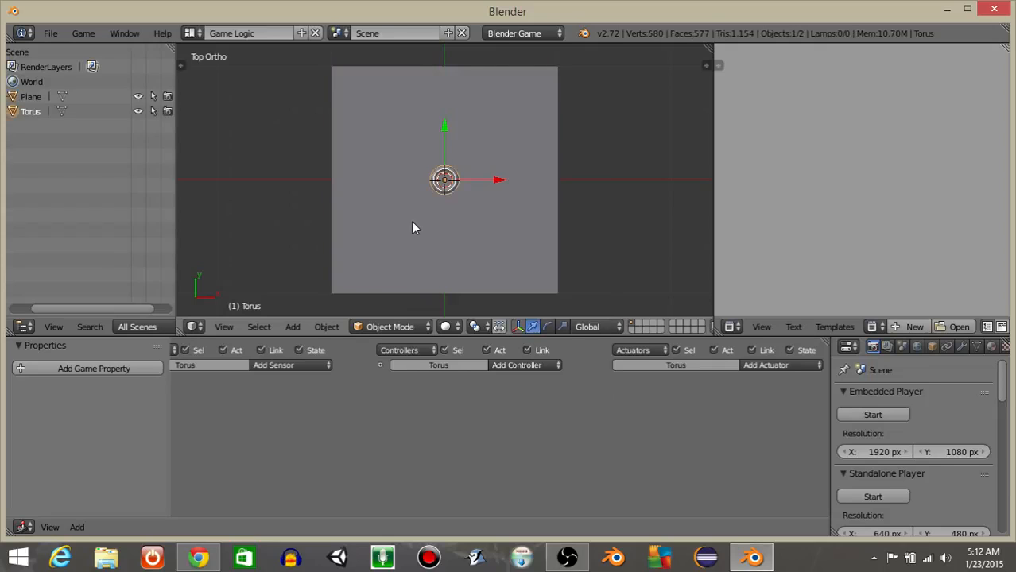
mouse_move(829, 458)
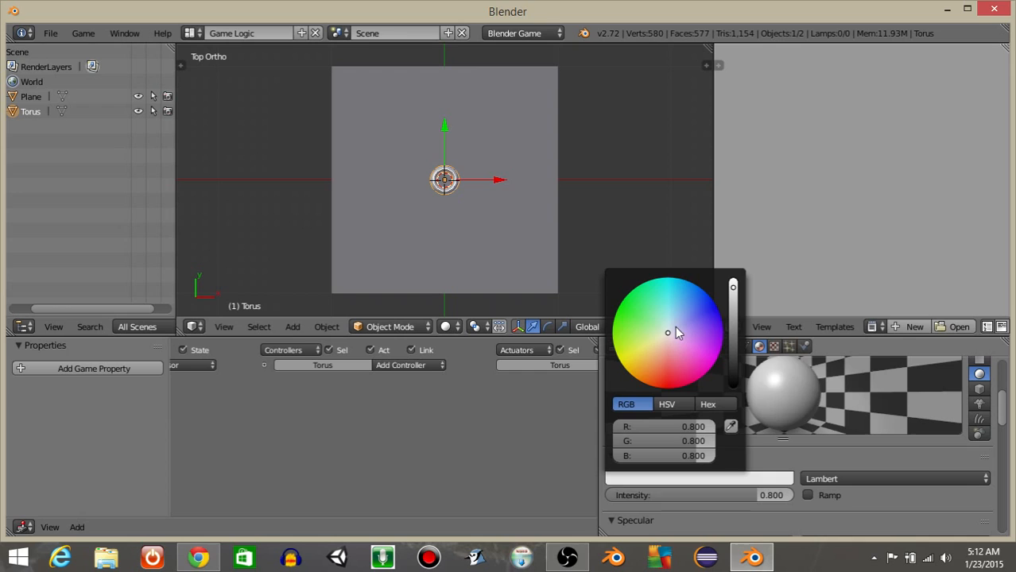
left_click(651, 318)
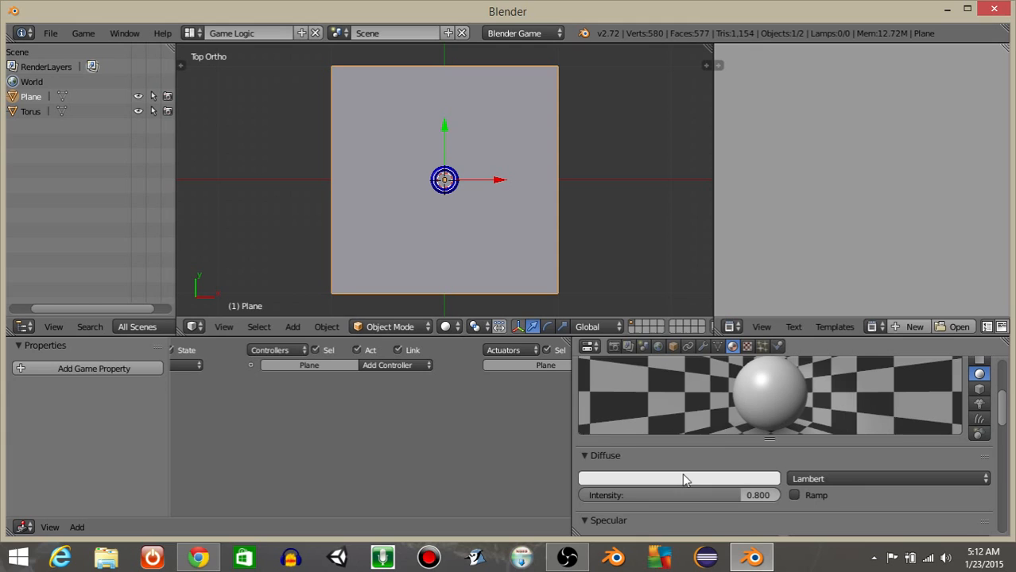
left_click(679, 479)
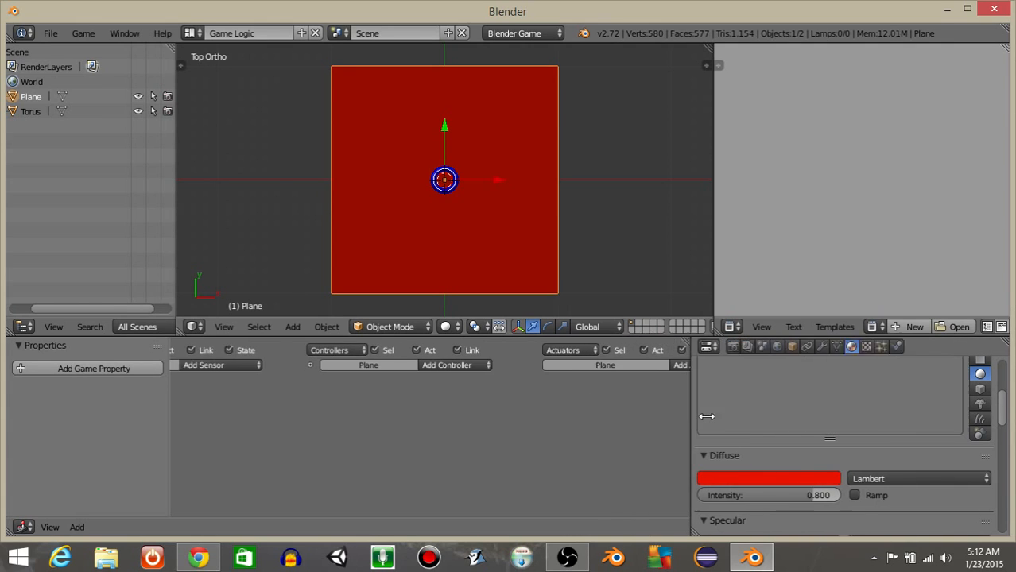
Give the torus an Always sensor and Mouse sensors named 'mouseOver' and 'click'
left_click(31, 111)
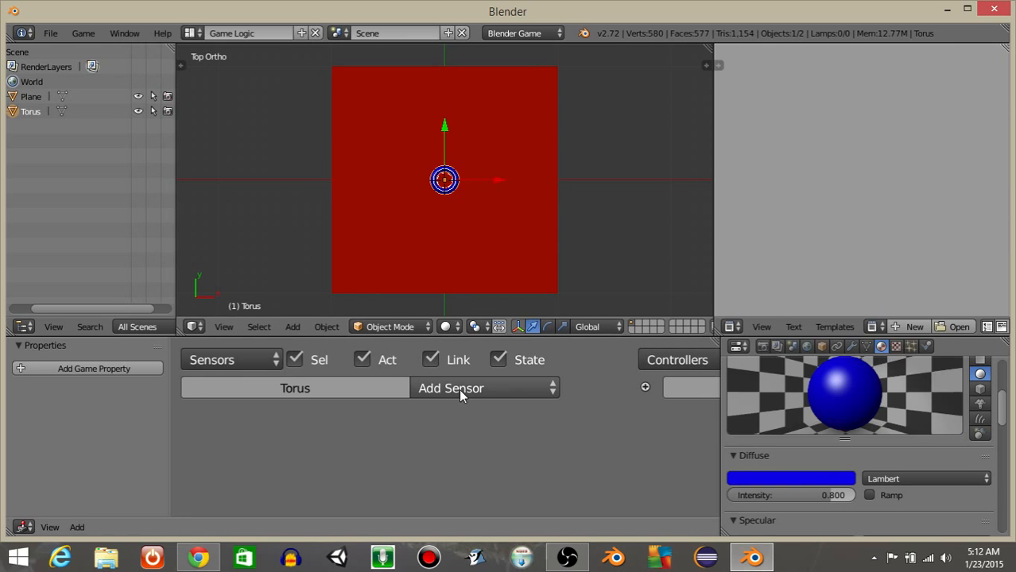
left_click(451, 388)
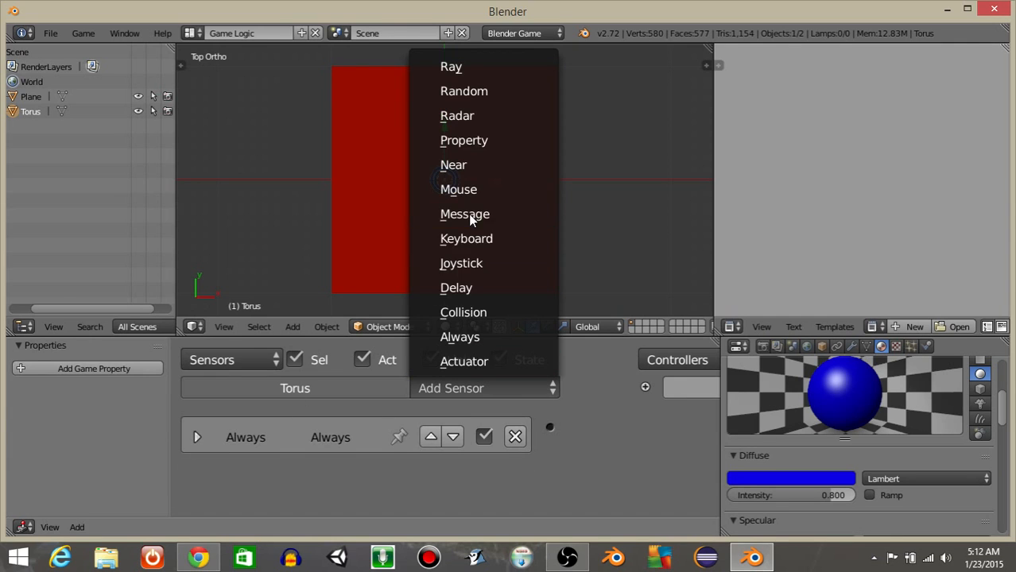
left_click(459, 189)
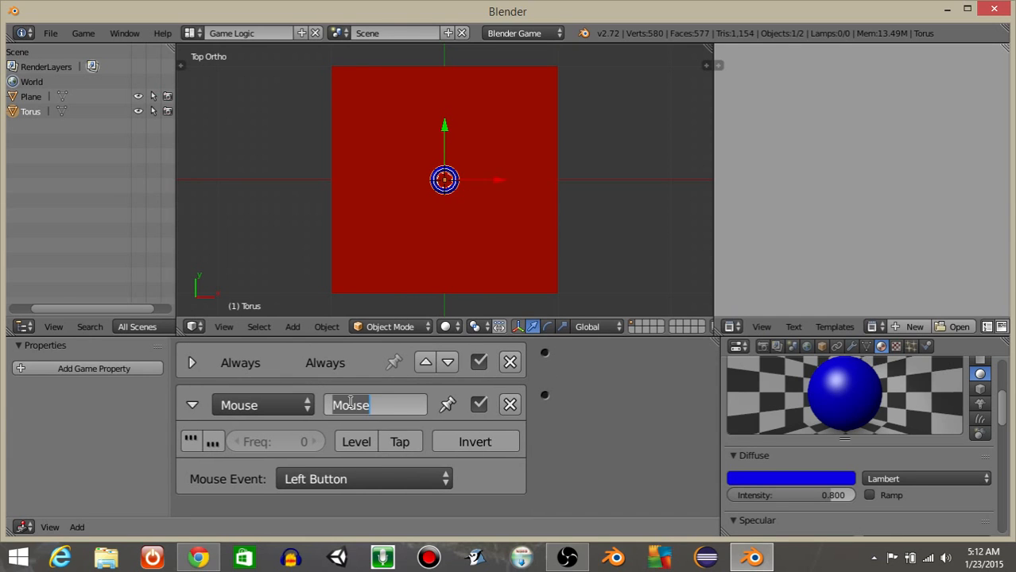
type("mouseOver")
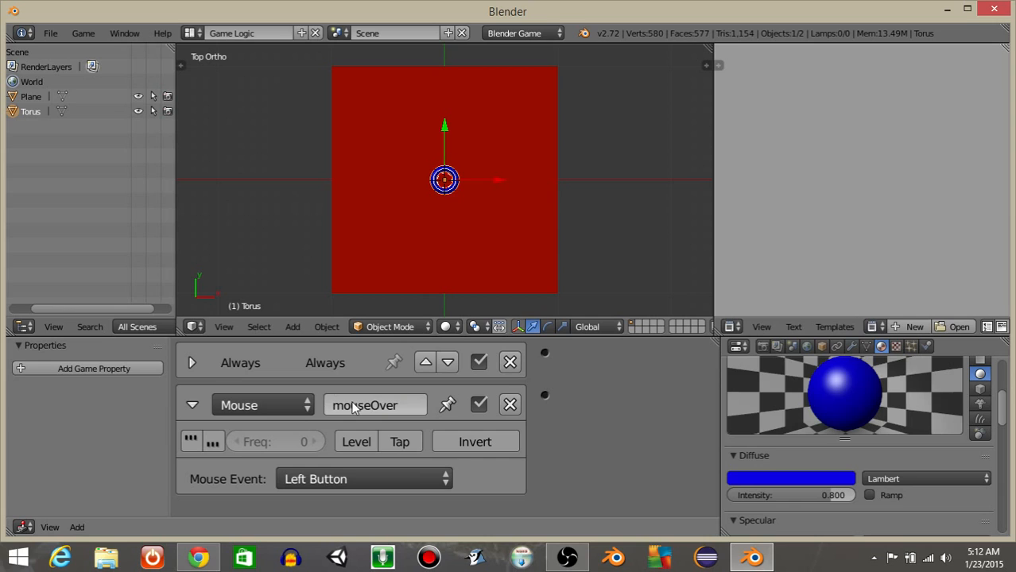
left_click(363, 478)
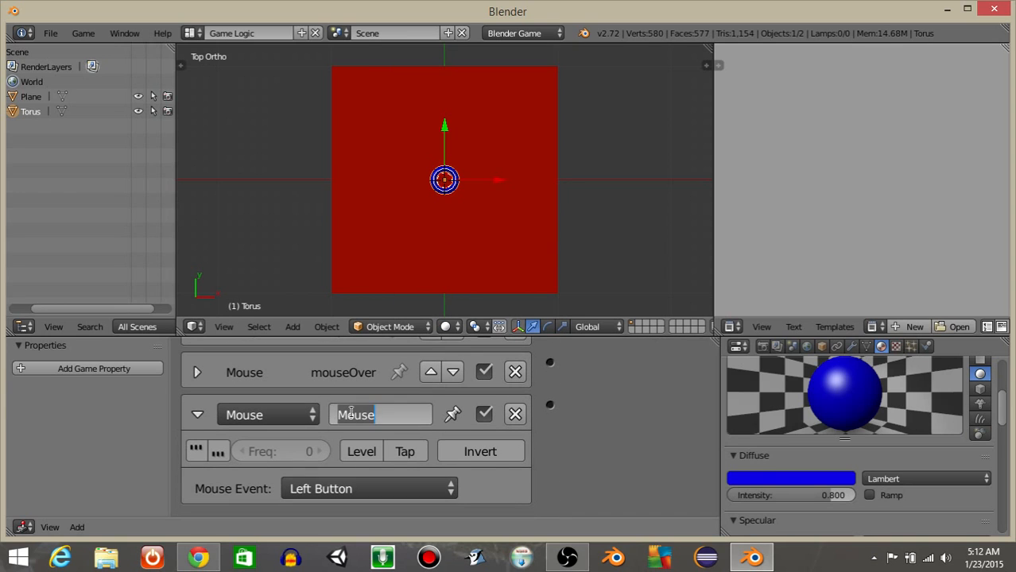
type("click")
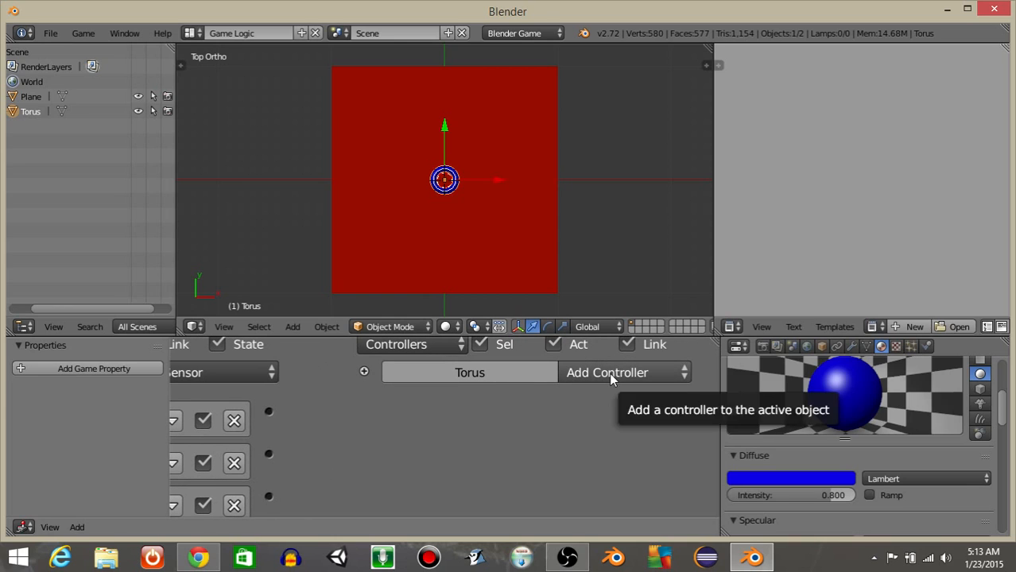
Add a Python controller and trim the Game Logic Simple template's sensor and actuator code
left_click(624, 372)
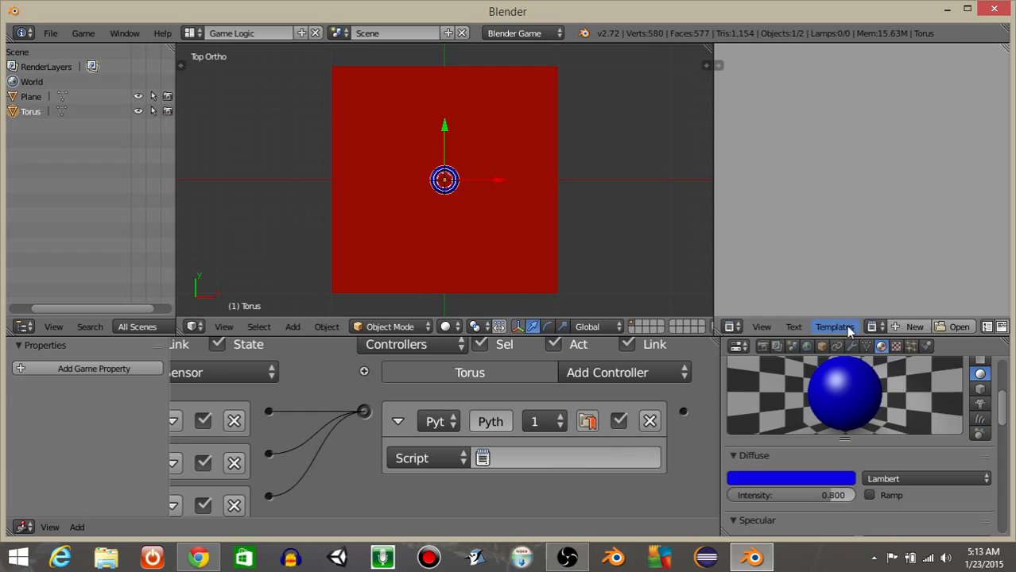
left_click(834, 326)
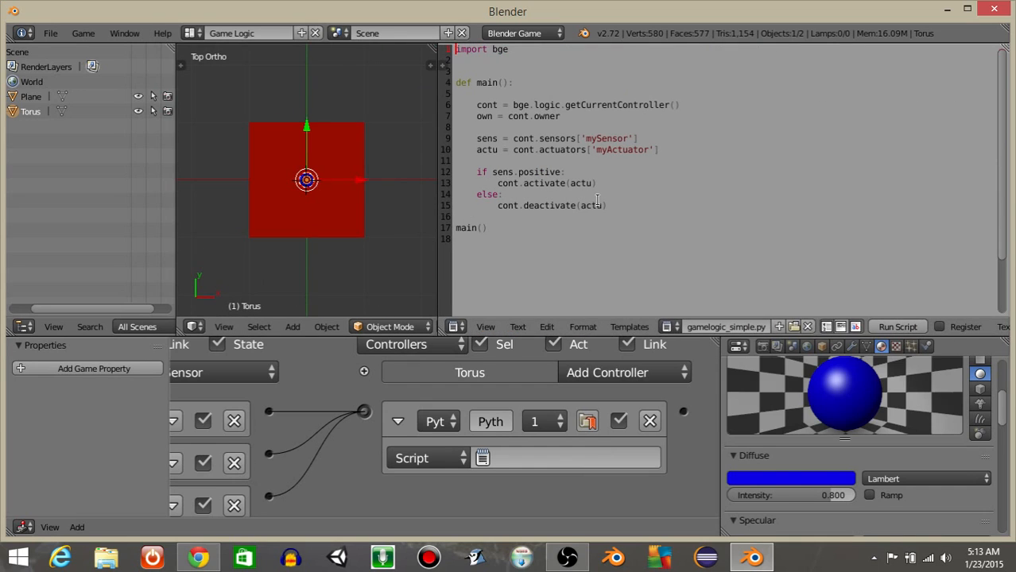
left_click_drag(477, 138, 606, 205)
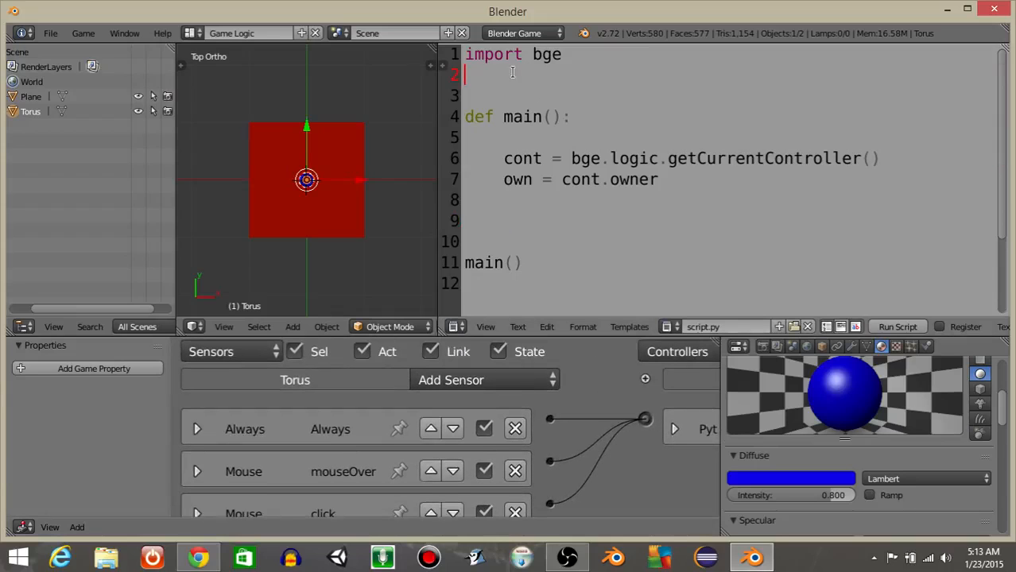
Add render.showMouse(1) and assign the mouseOver and click sensors from cont.sensors
type("from g")
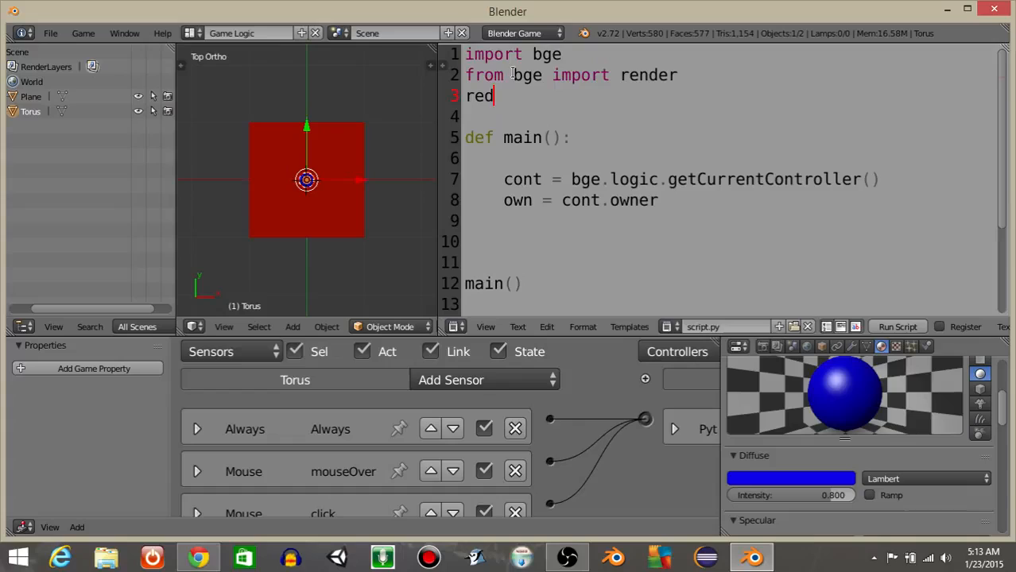
type("ender.showMou")
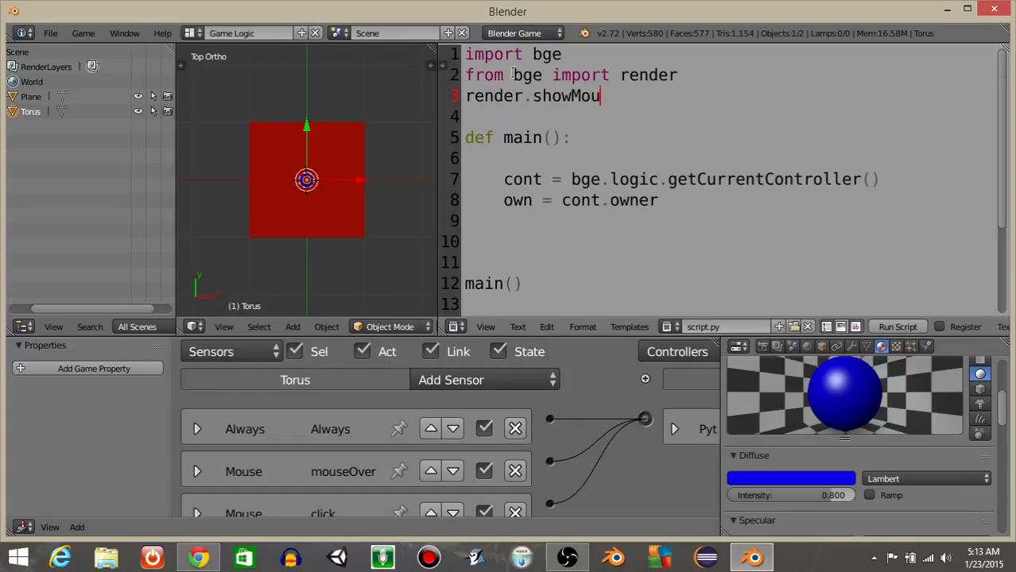
type("se(1)")
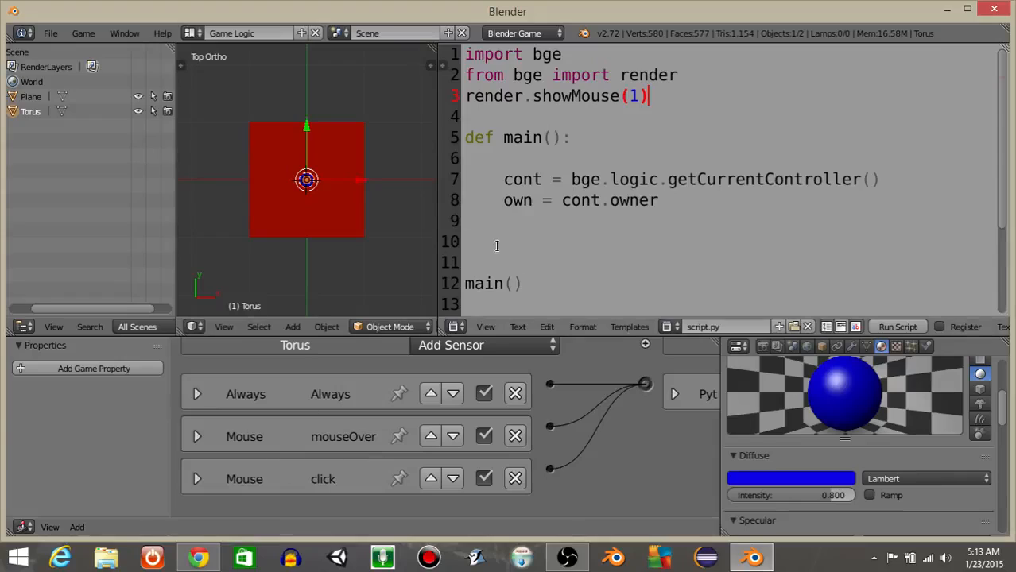
type("mouseOv")
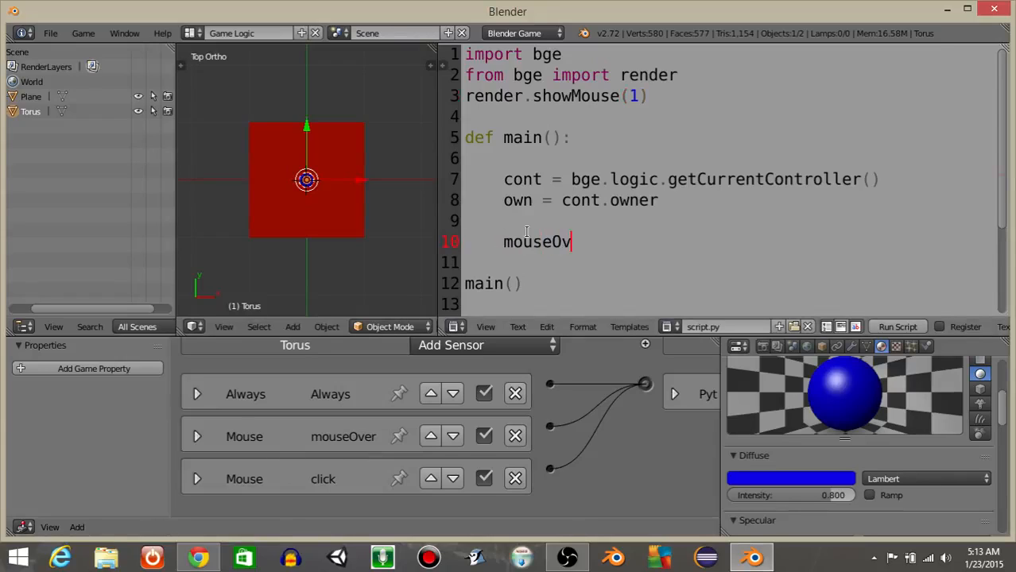
type("er = cont.sensors [\"mouseov")
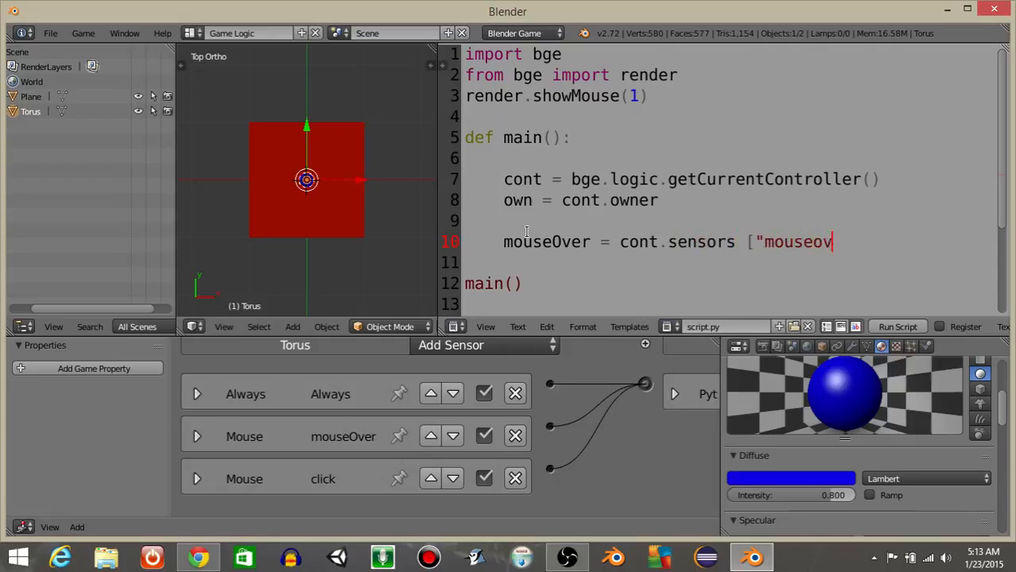
type("er")
left_click(727, 263)
type("click = cont.sensors [\"click")
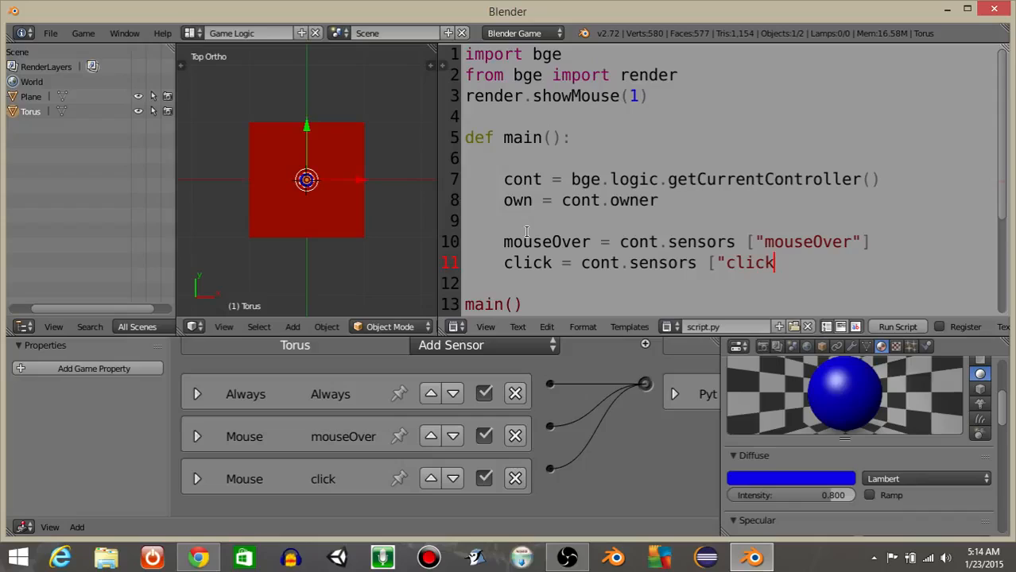
type("\"]")
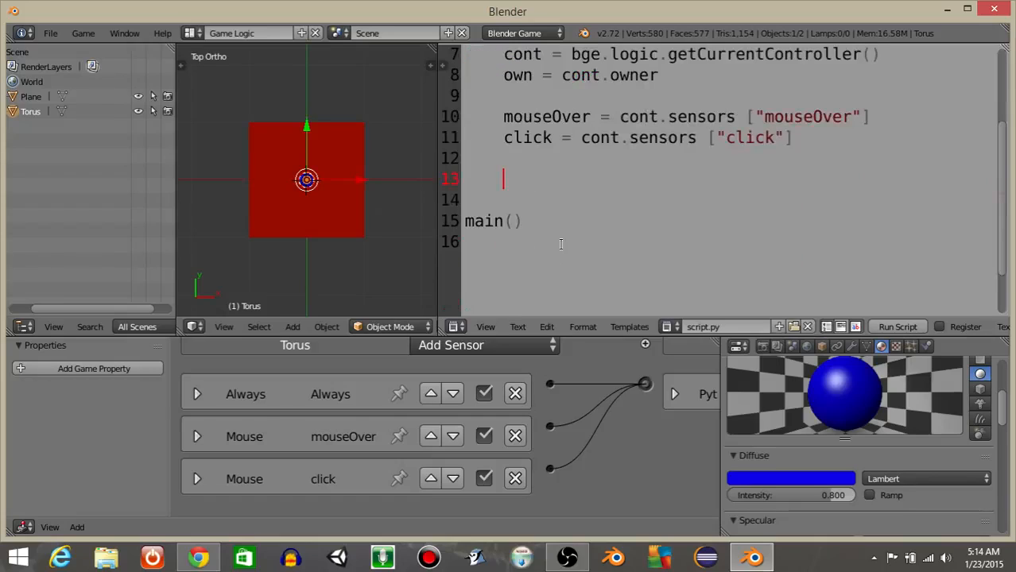
Write an if block setting own.worldPosition to mouseOver.hitPosition when both sensors are positive
type("if mosue")
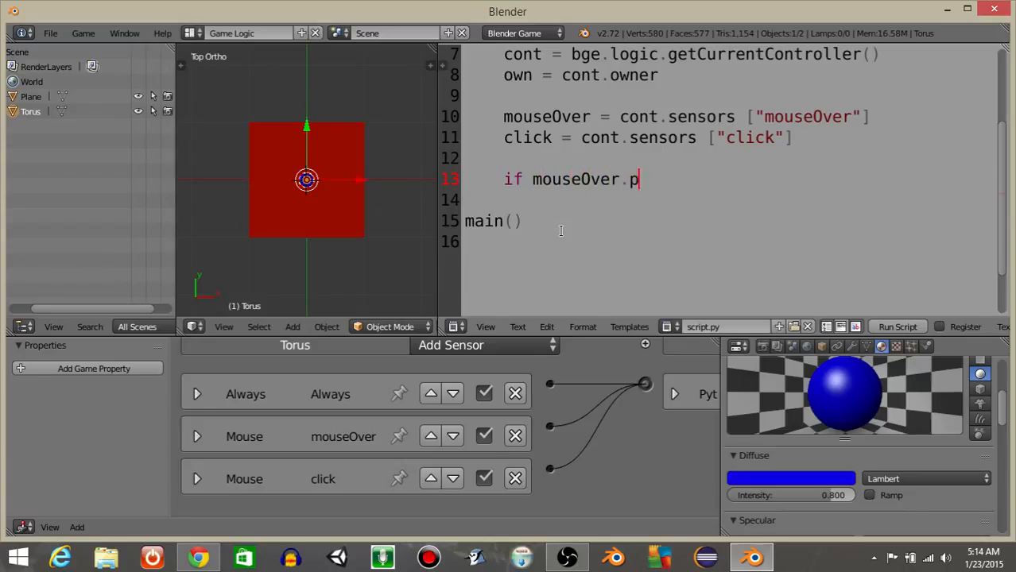
type("ositive and")
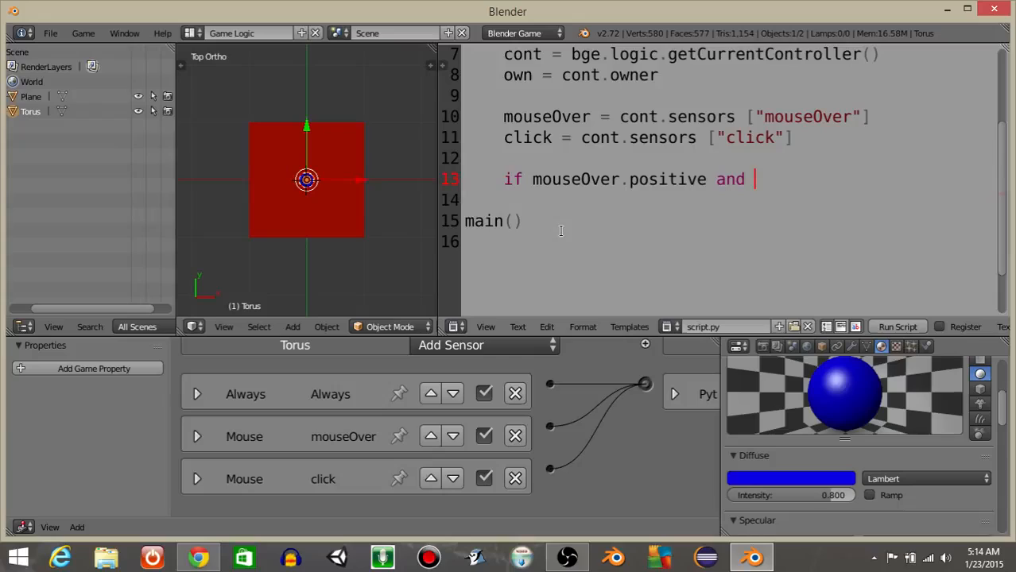
type("click.posi")
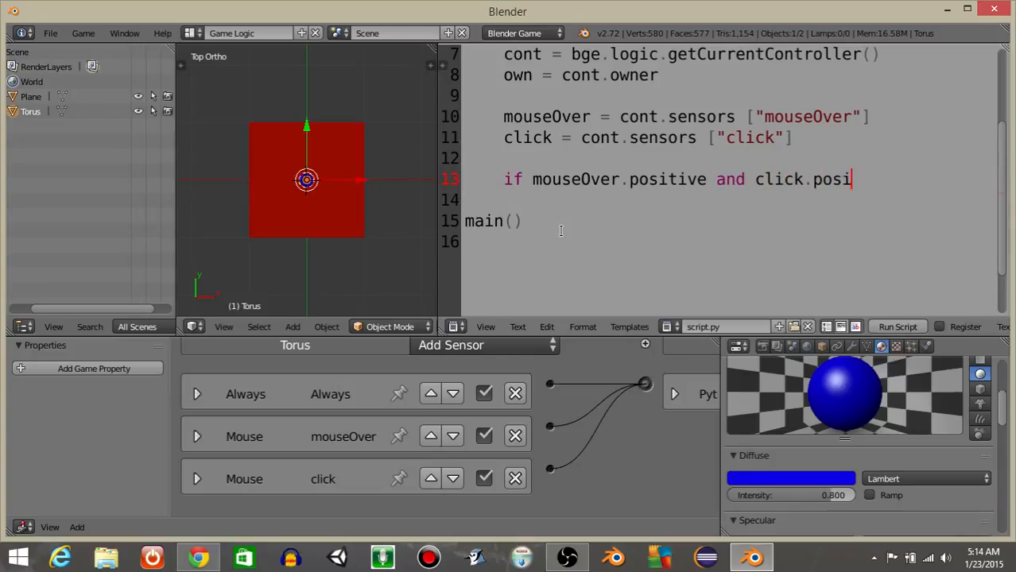
type("tive:")
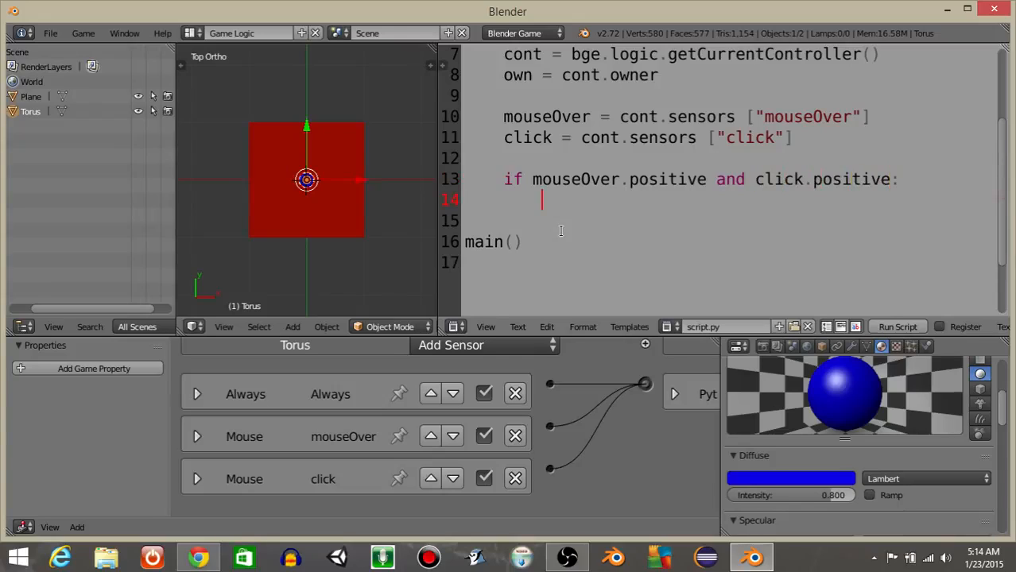
type("own.worldPosi")
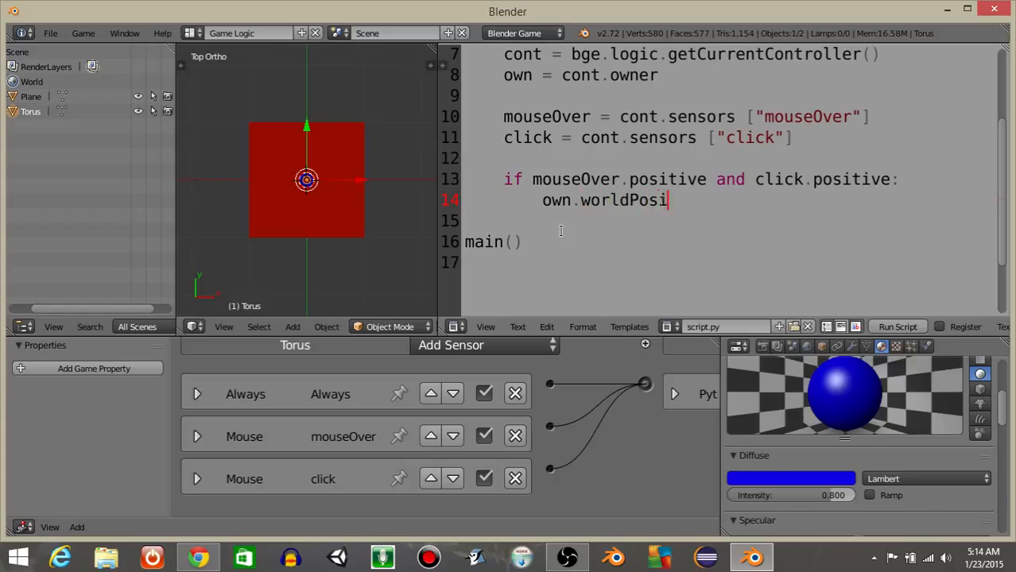
type("tion =")
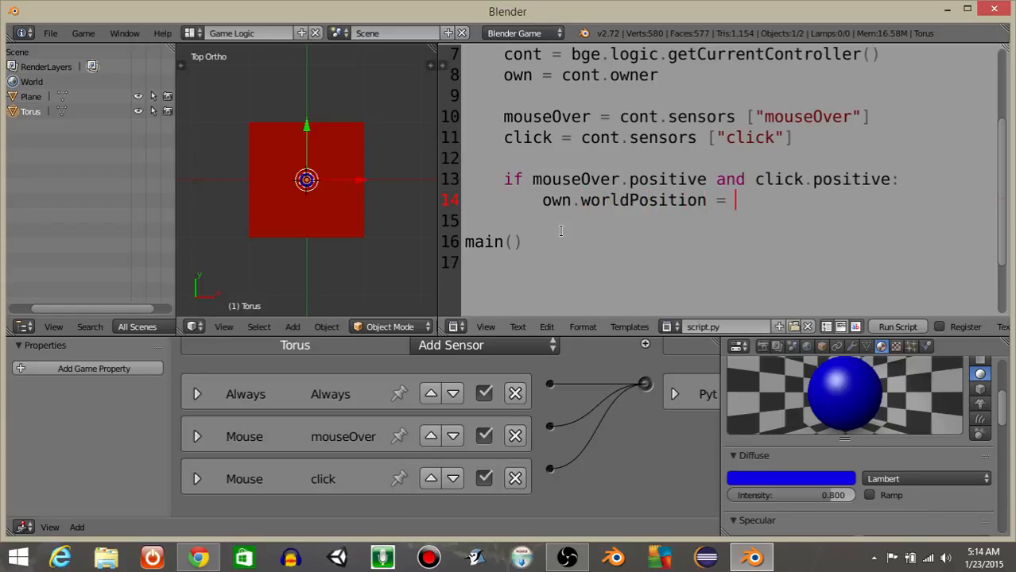
type("muse")
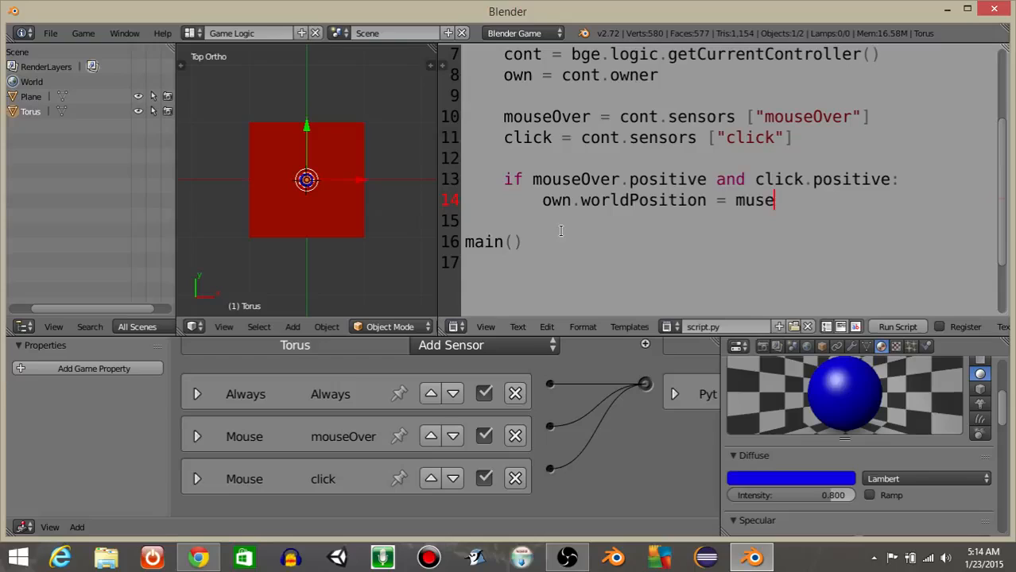
type("O")
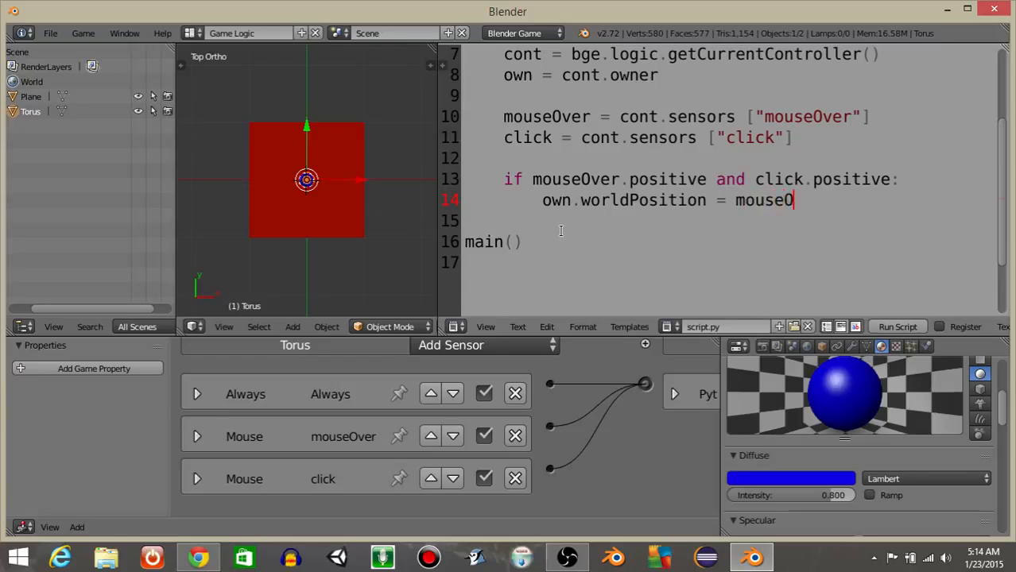
type("ver.")
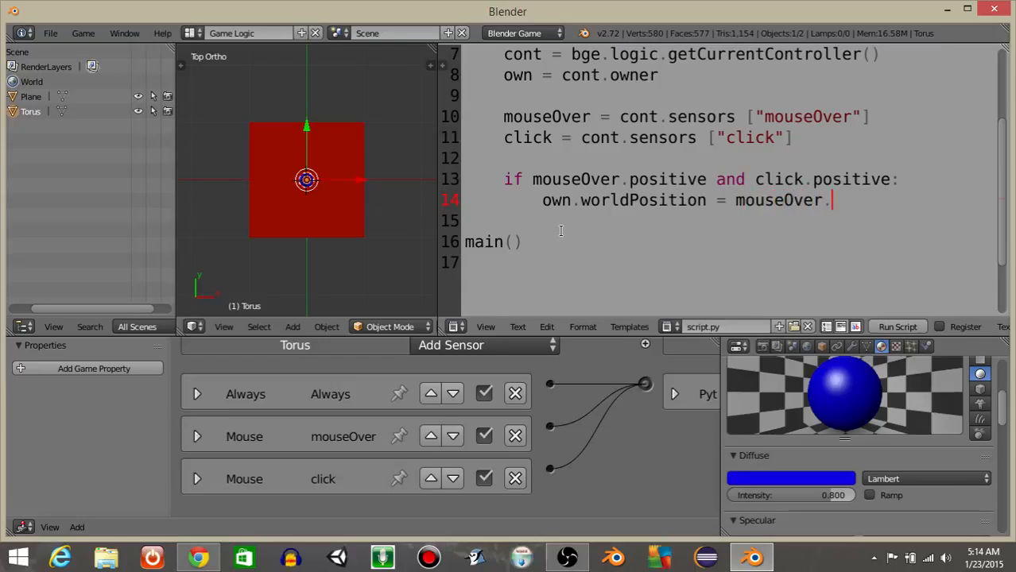
type("hitPosition")
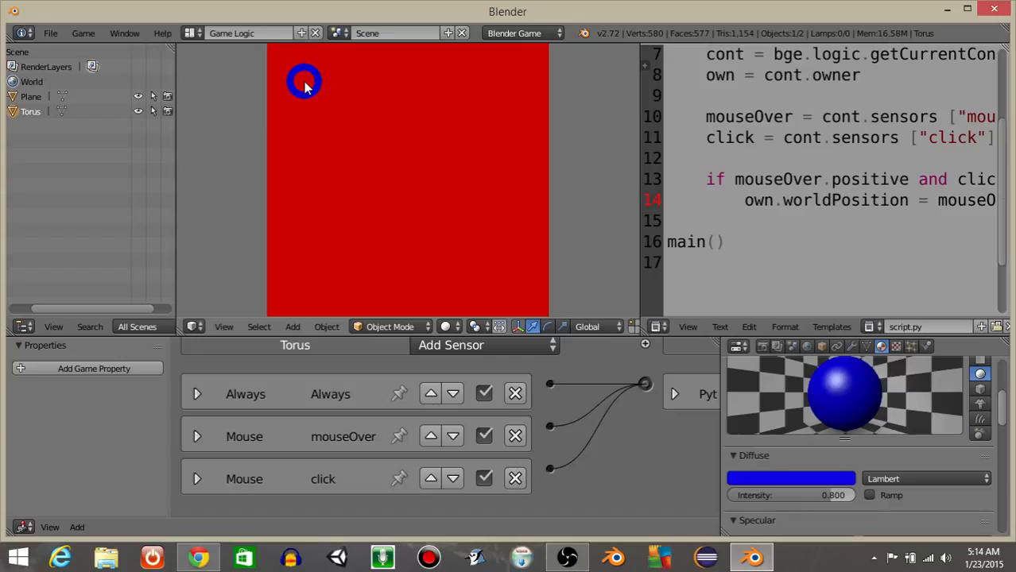
mouse_move(402, 306)
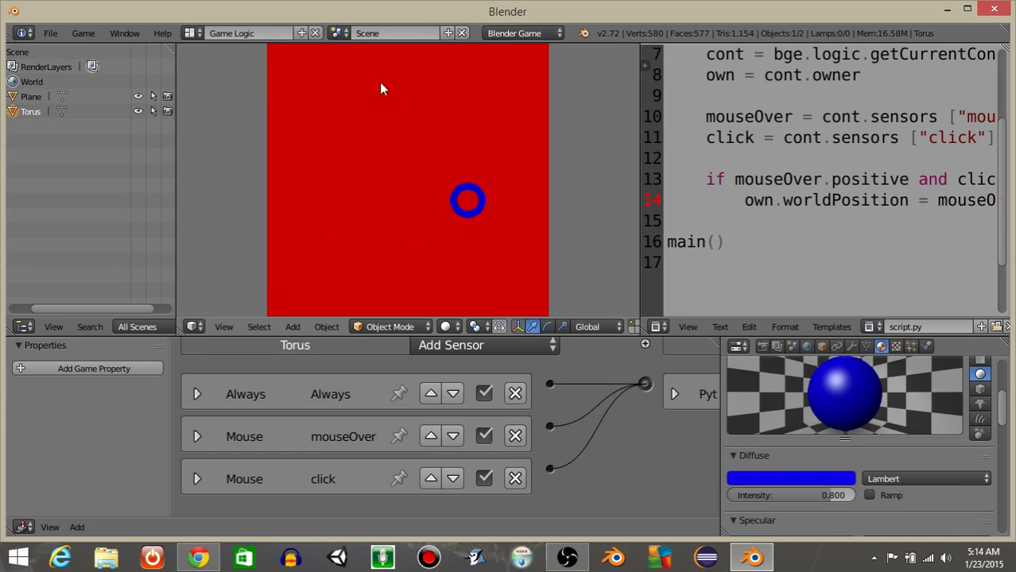
mouse_move(342, 204)
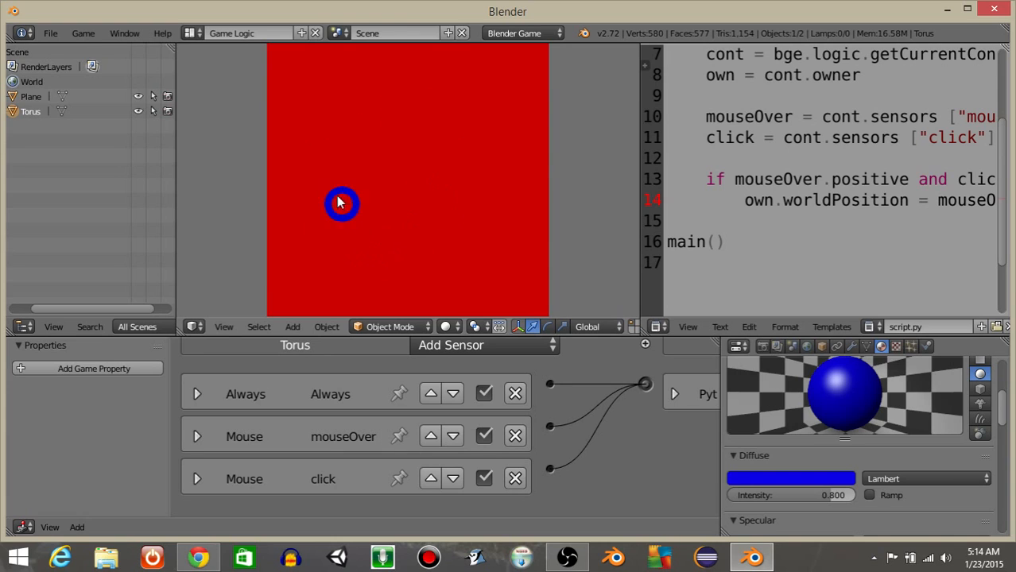